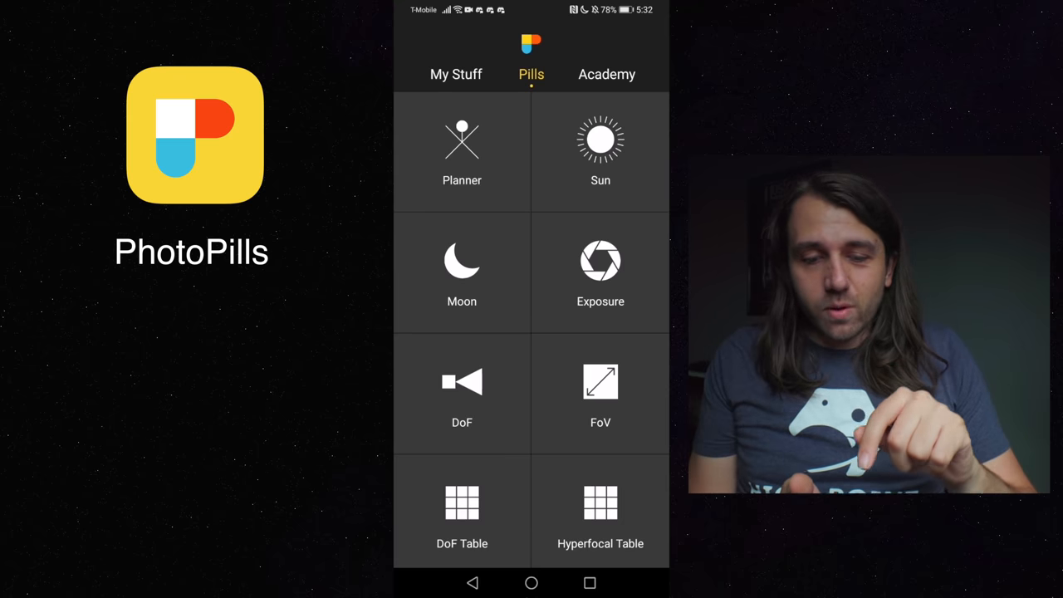
Open PhotoPills' Sun timeline and scroll through the golden and blue hours
left_click(599, 150)
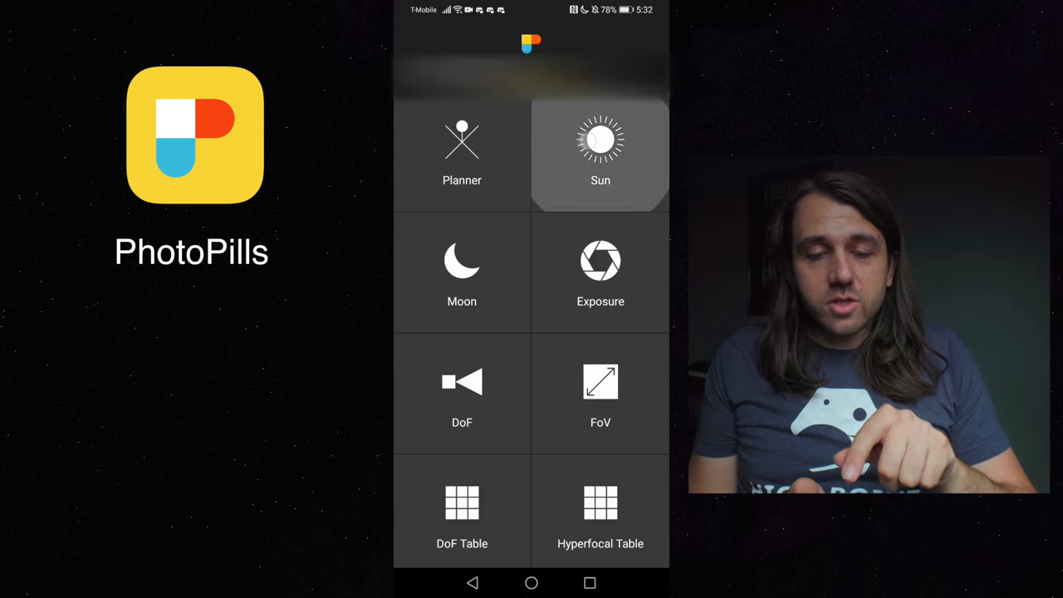
left_click(599, 149)
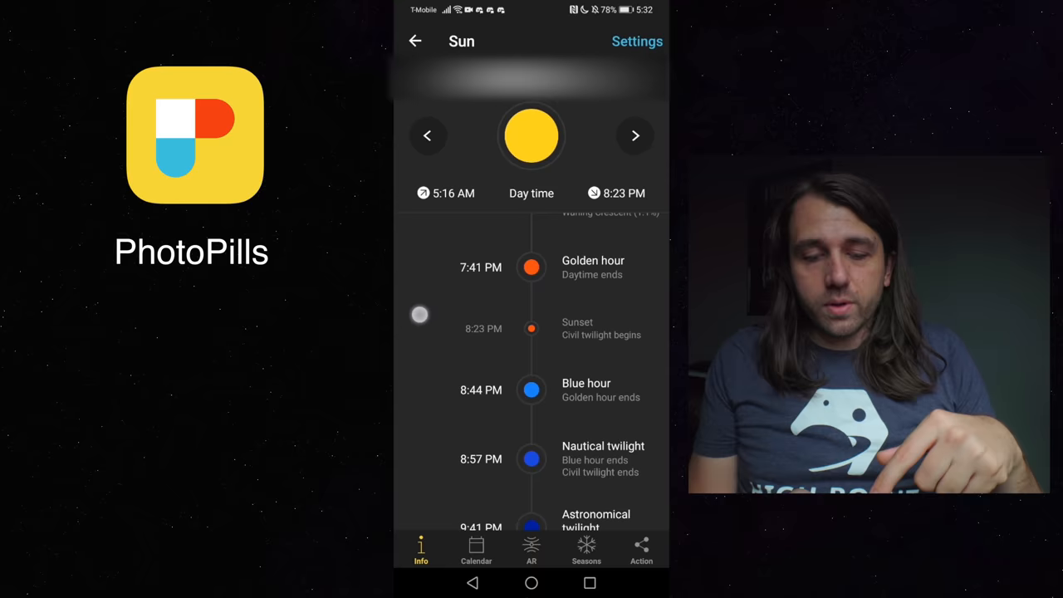
scroll("down", 3)
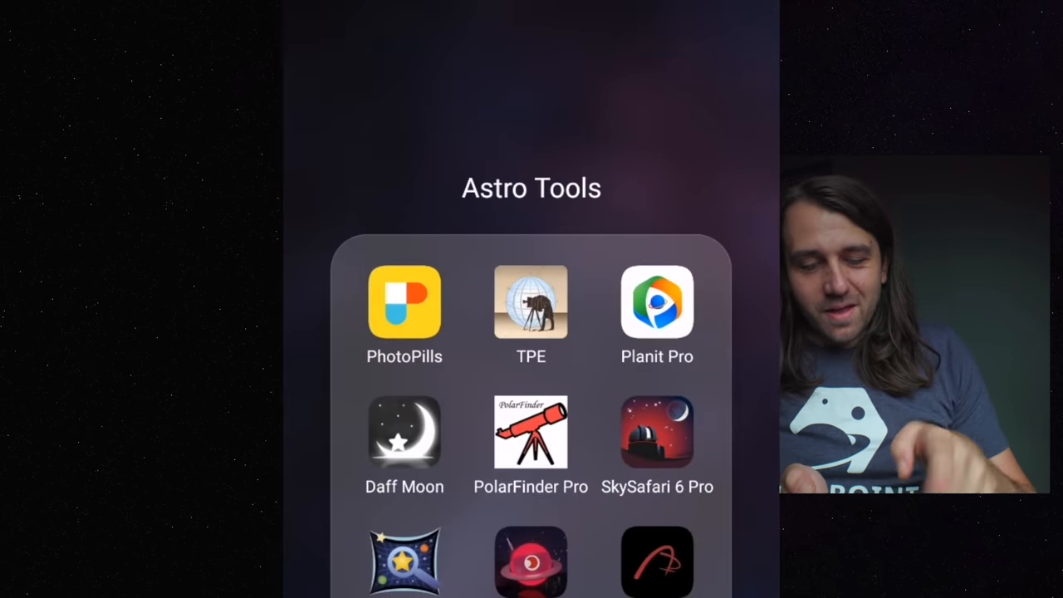
Relaunch PhotoPills and open Spot Stars for the EOS 60D at 14 mm, f/2.0 (NPF 6.73 s)
left_click(405, 301)
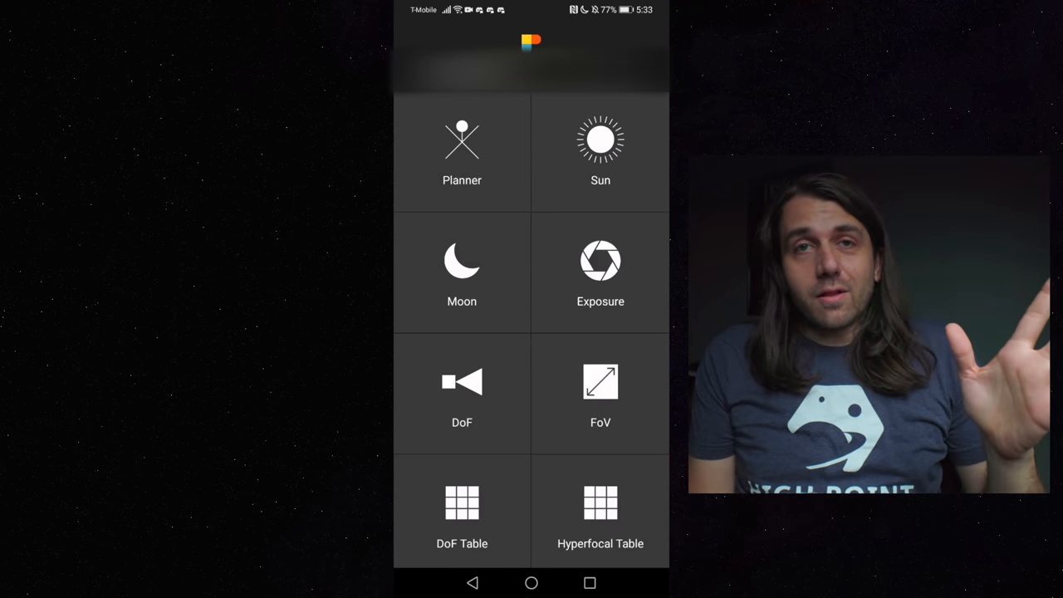
scroll("up", 3)
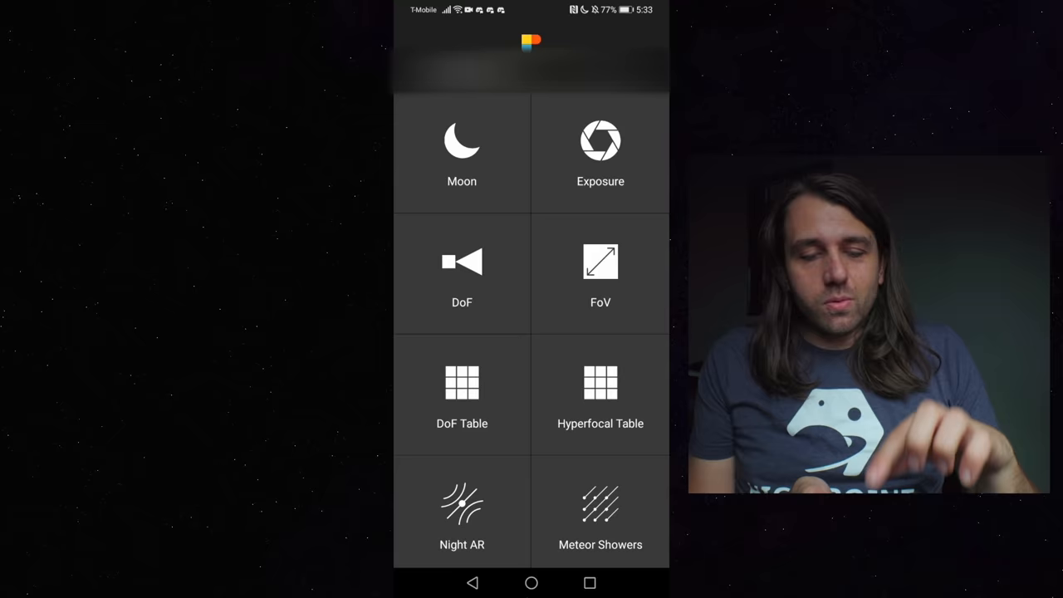
left_click(462, 154)
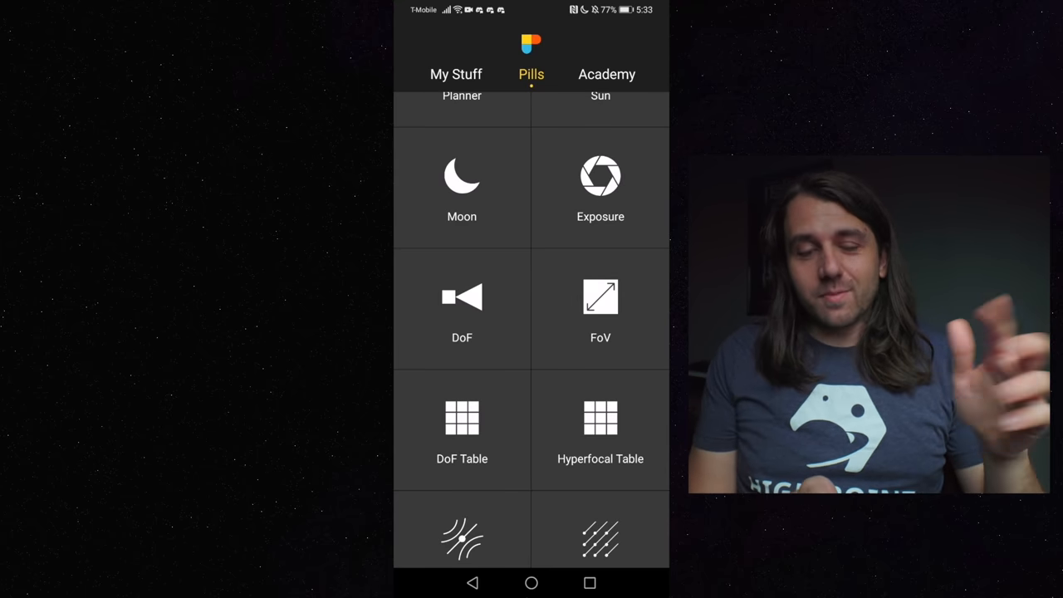
scroll("down", 3)
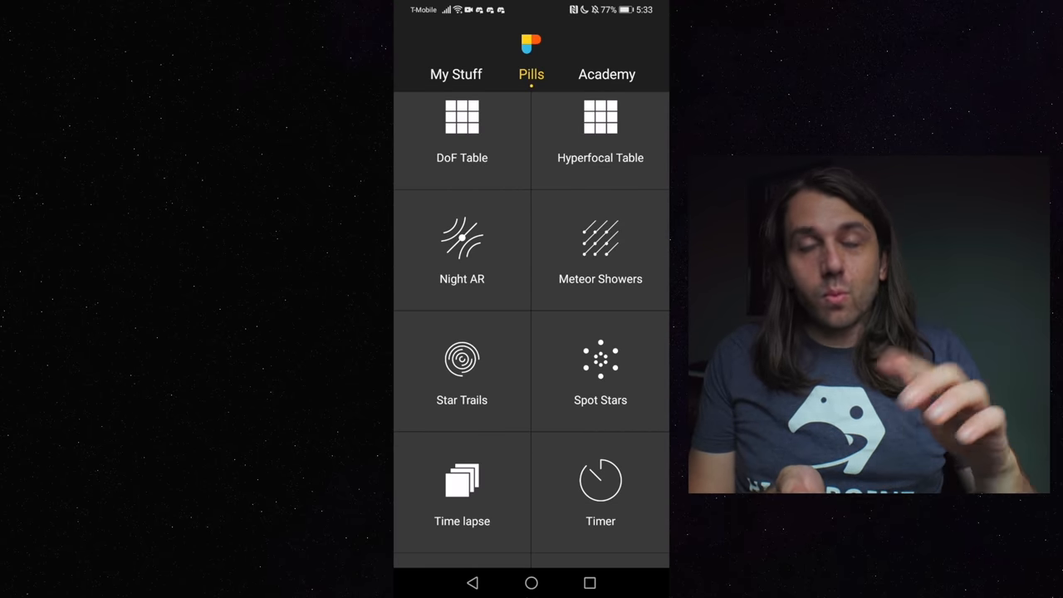
left_click(600, 370)
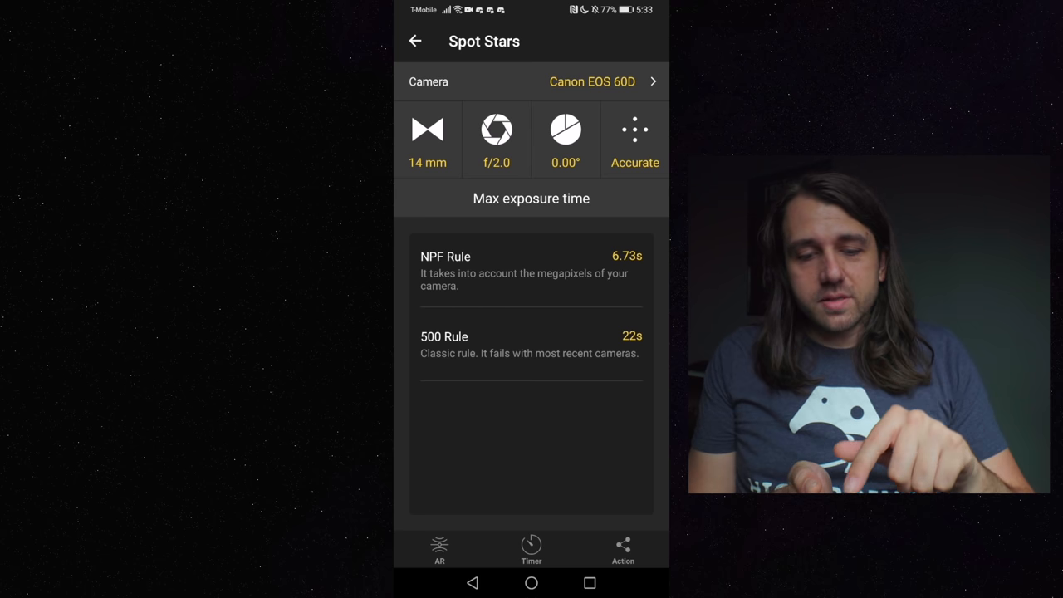
Keep focal length at 14 mm and switch Spot Stars accuracy to Default (NPF 13.45 s)
left_click(427, 137)
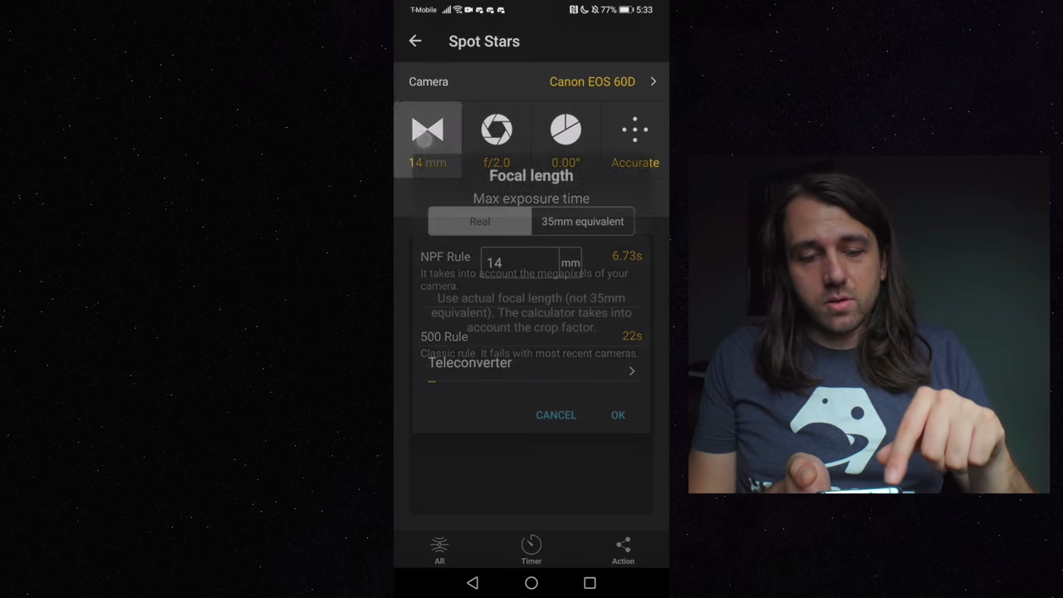
left_click(618, 415)
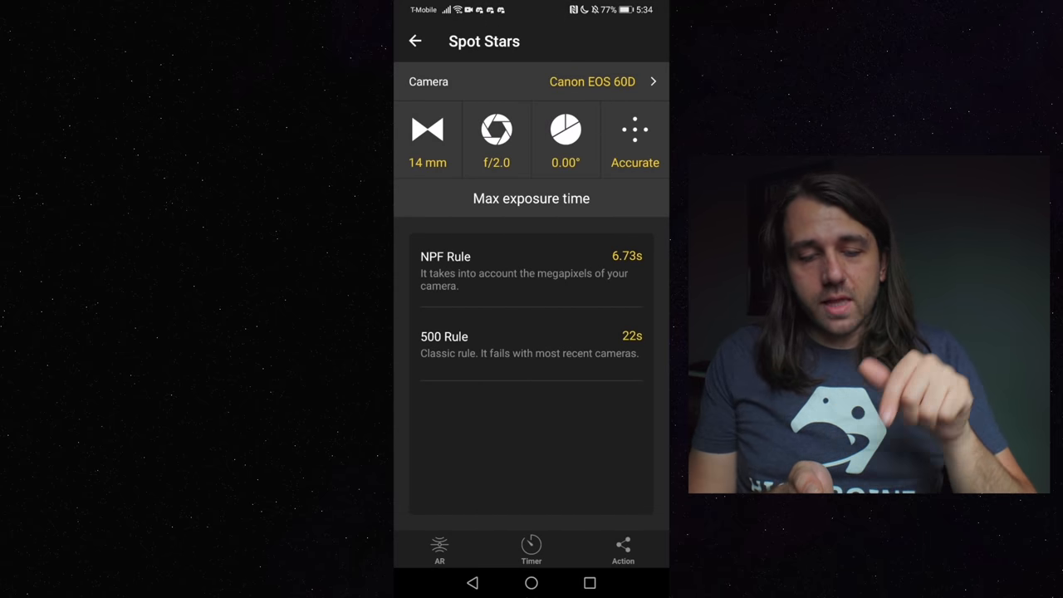
left_click(635, 139)
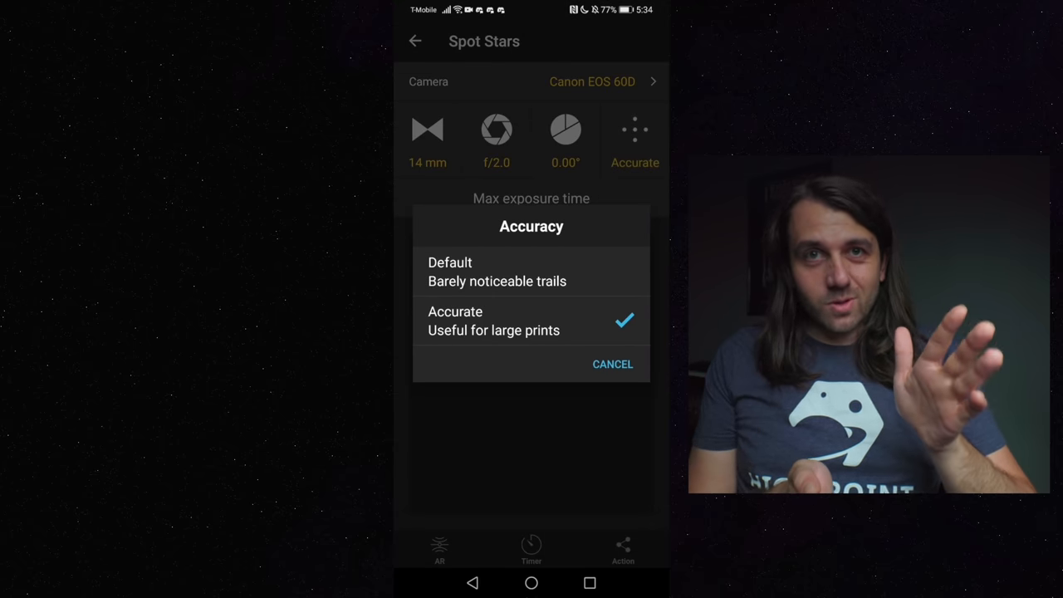
left_click(450, 272)
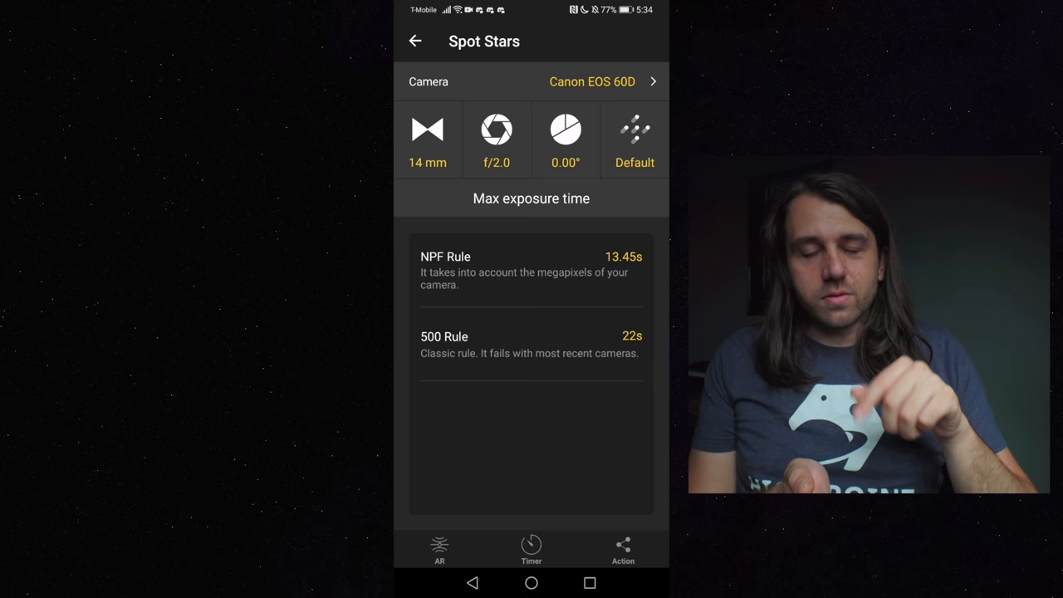
left_click(635, 139)
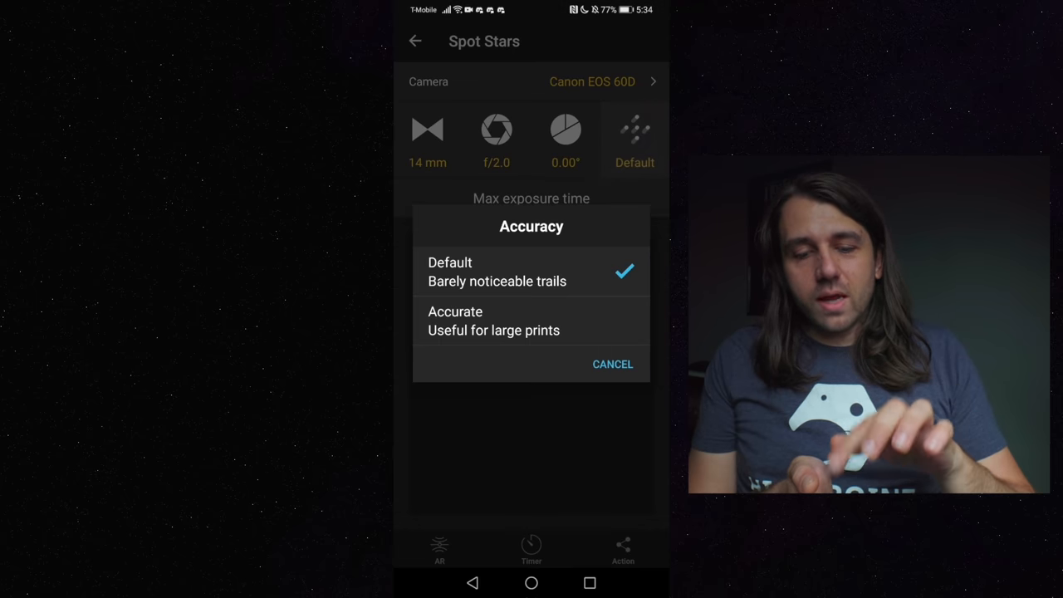
left_click(613, 364)
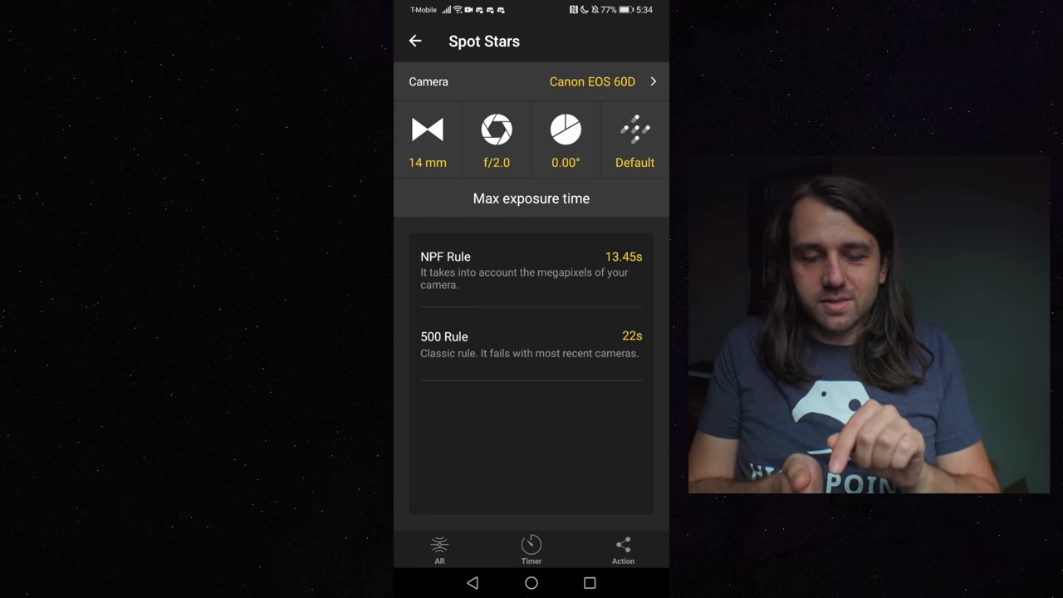
Set accuracy back to Accurate (NPF 6.73 s) and return to the Astro Tools folder
left_click(635, 139)
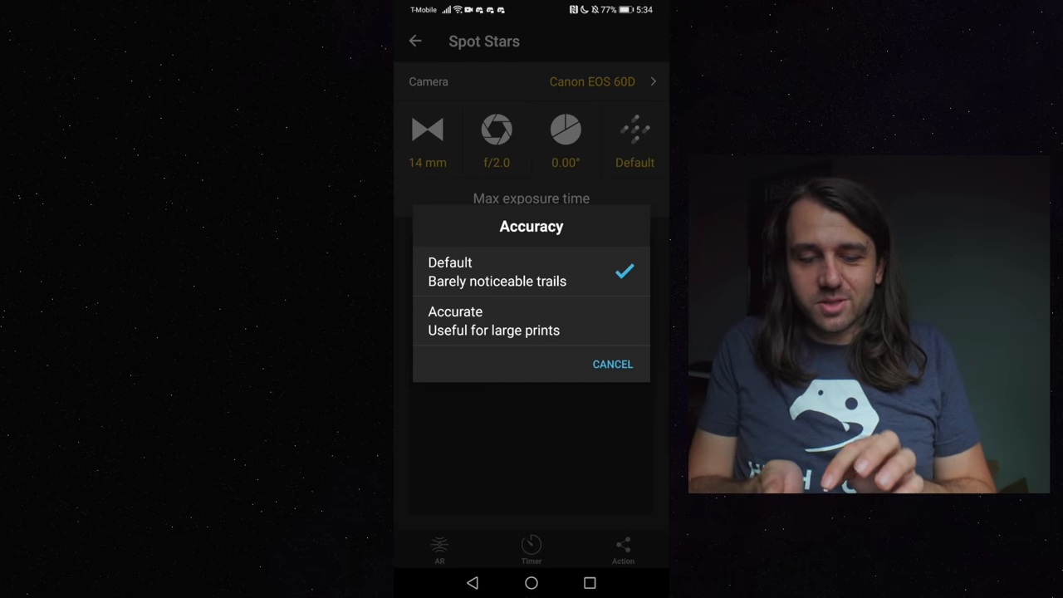
left_click(455, 320)
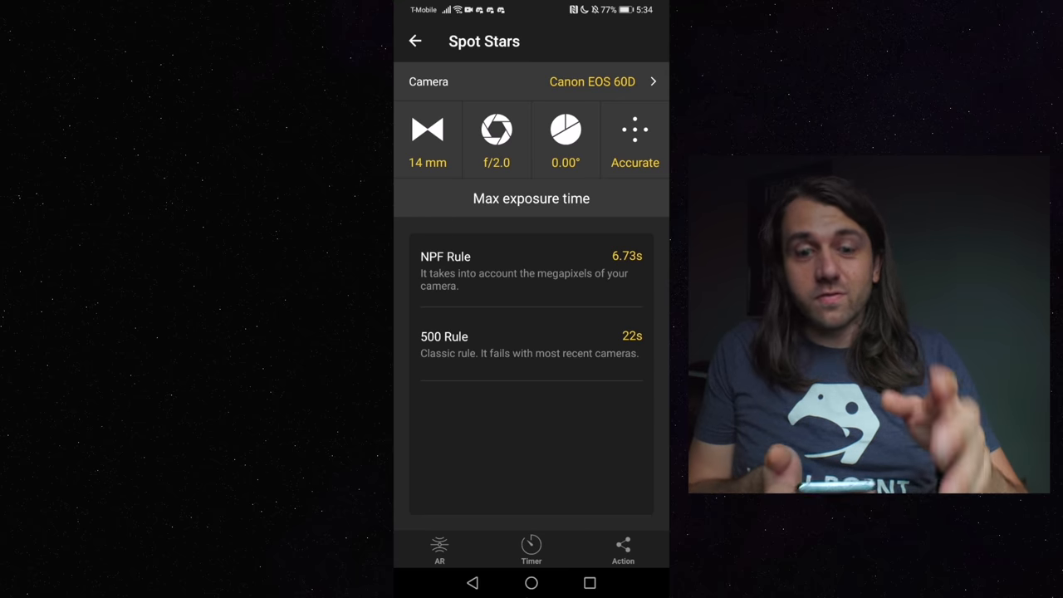
left_click(531, 582)
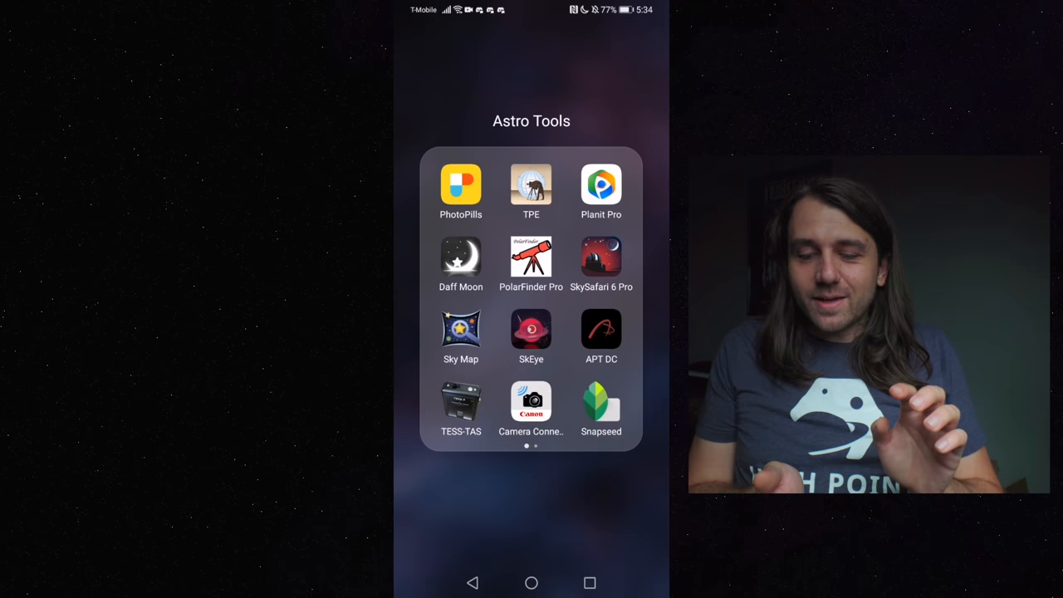
Launch SkySafari 6 Pro and select IC 1396 in Cepheus near the northeast horizon
left_click(600, 258)
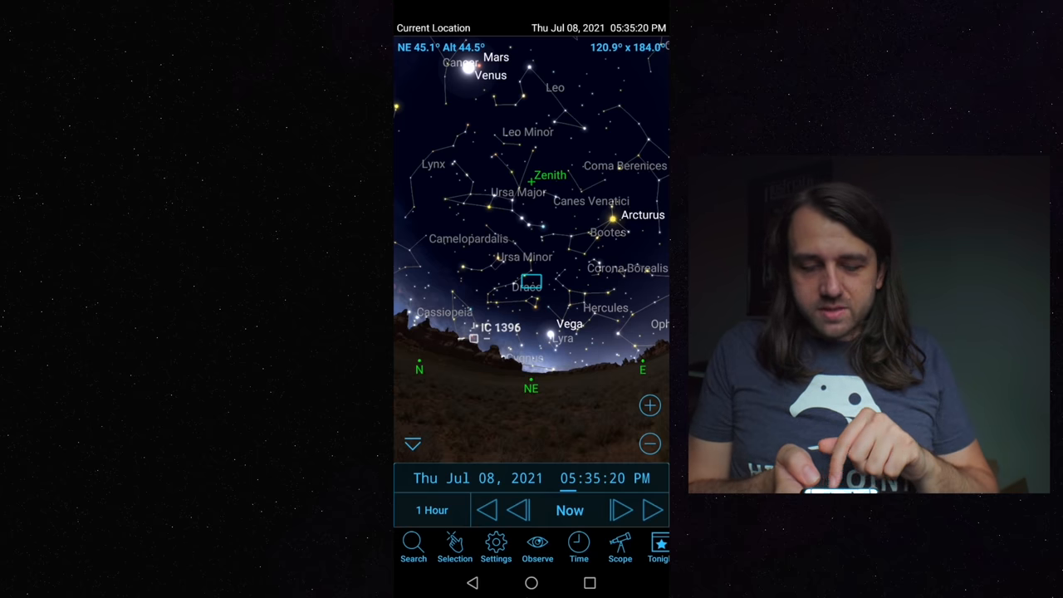
left_click(620, 510)
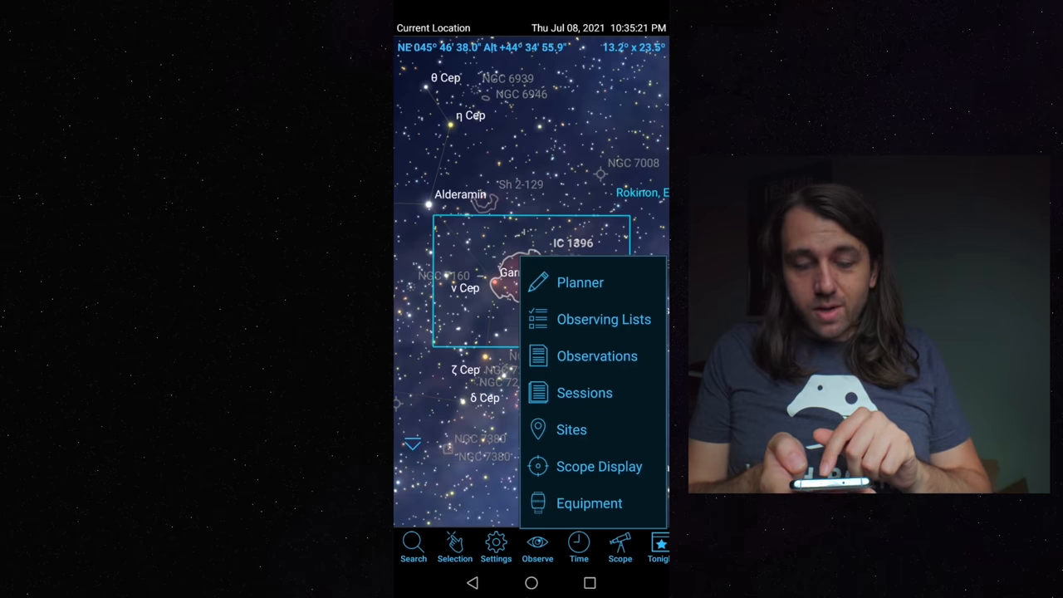
Enable the Svq86, 268M field-of-view indicator in Scope Display and close the settings
left_click(599, 466)
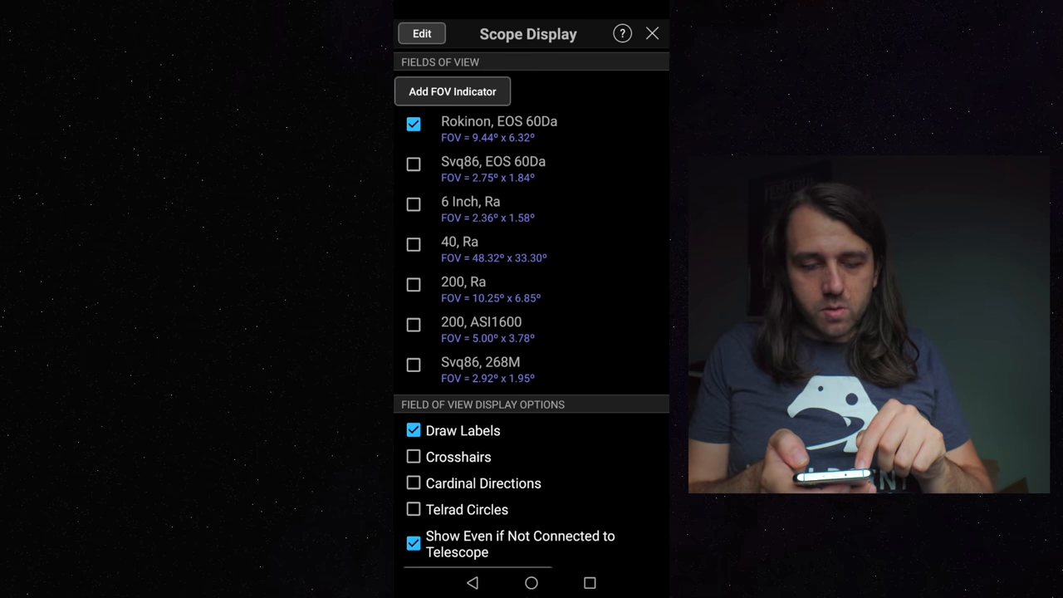
left_click(414, 364)
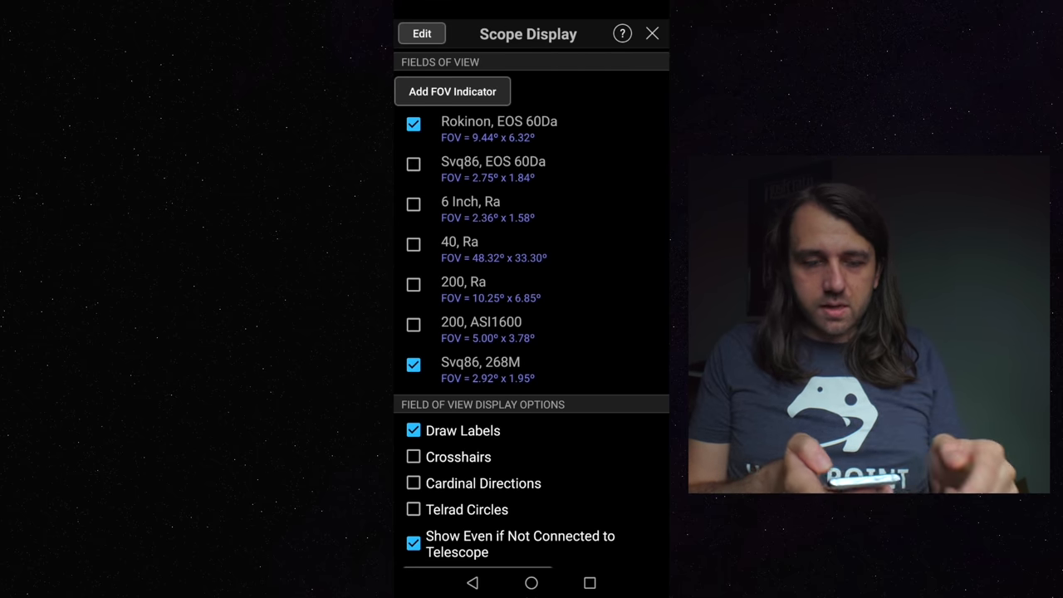
left_click(652, 33)
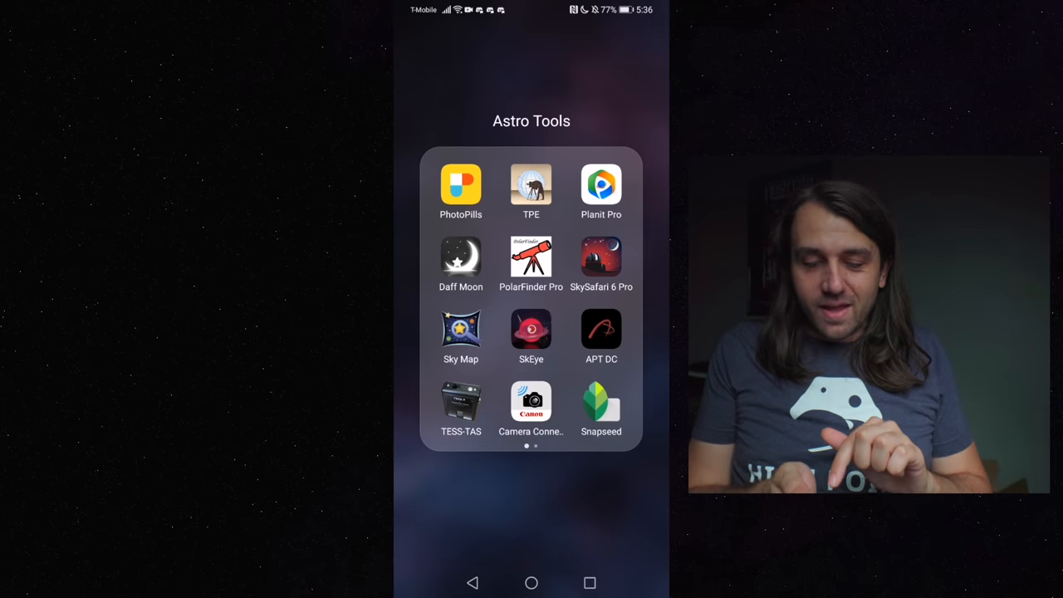
Open Snapseed's Tune Image, set Shadows to -100 and Saturation to +76, and apply
left_click(600, 401)
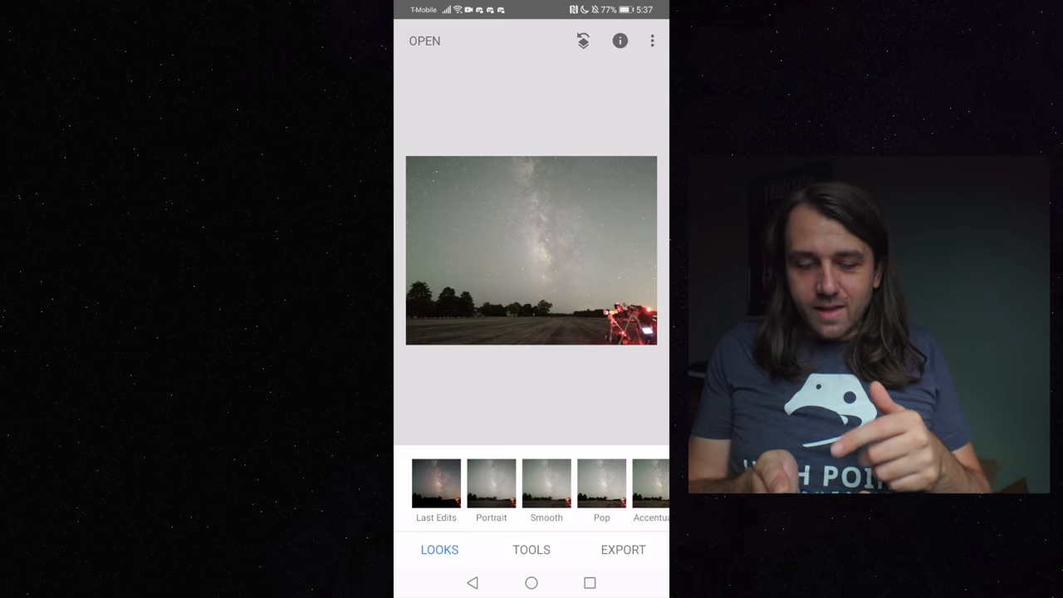
left_click(531, 549)
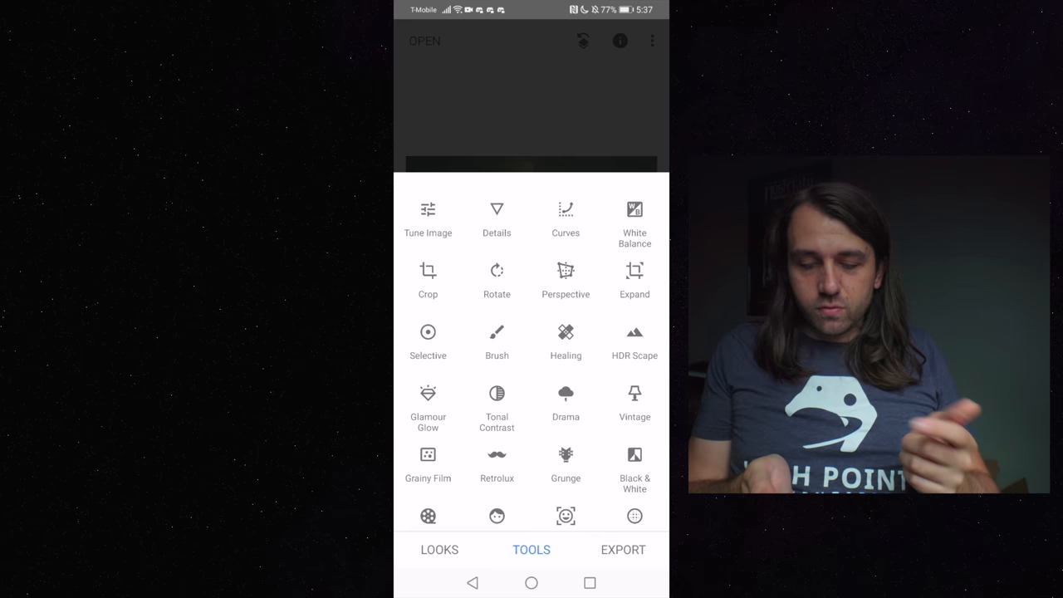
left_click(428, 216)
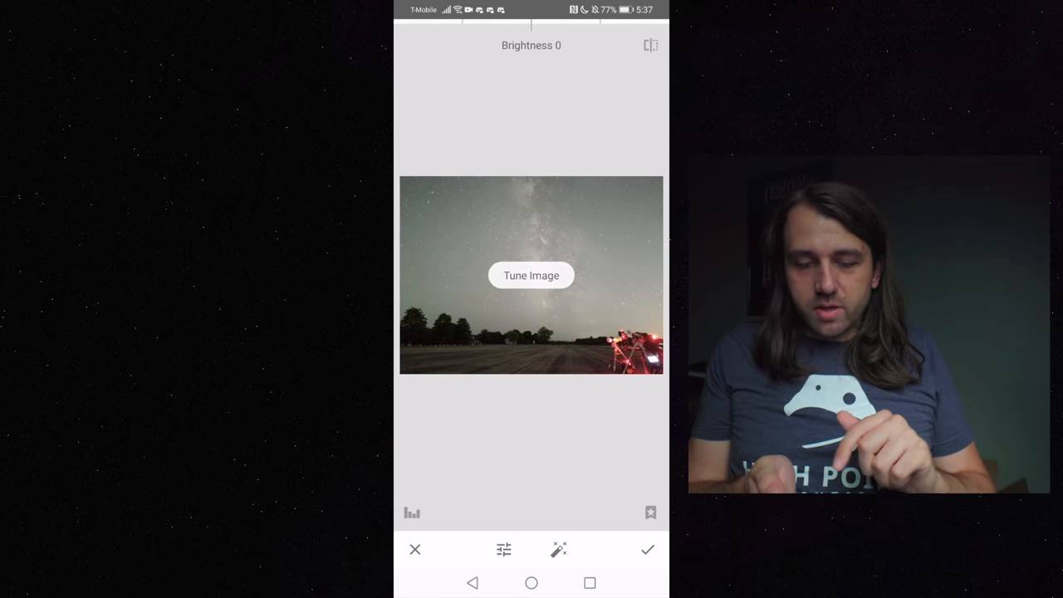
left_click(530, 275)
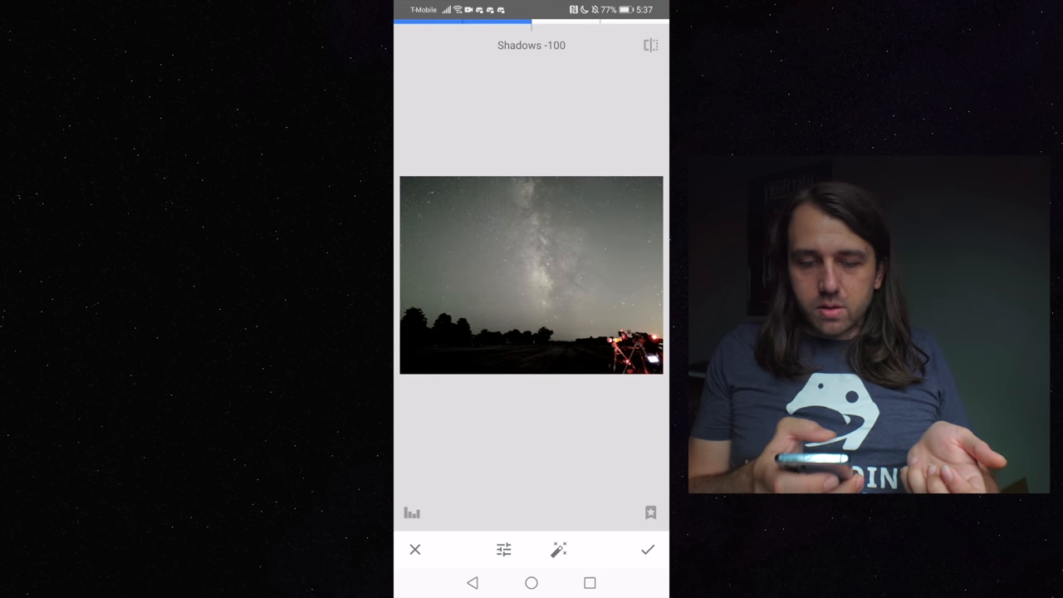
left_click(504, 549)
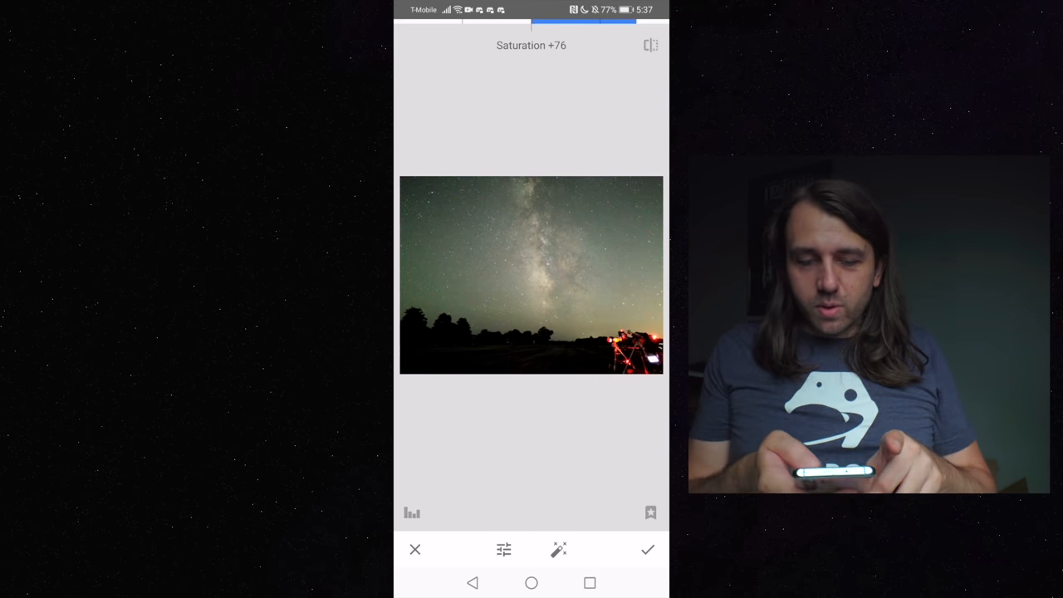
left_click(648, 549)
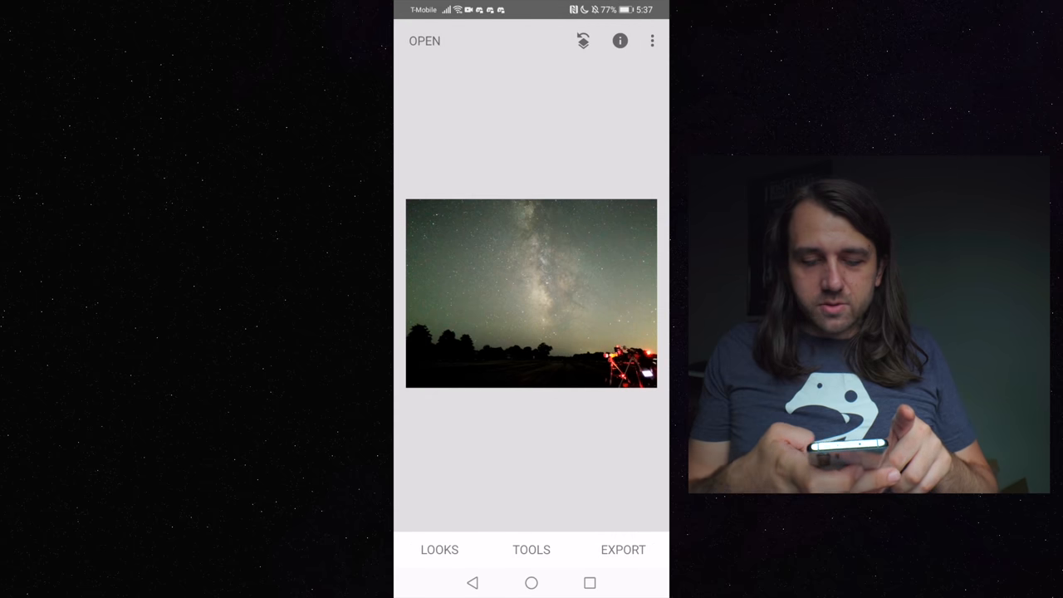
Apply a Curves correction for the green cast and save a copy of the photo
left_click(531, 549)
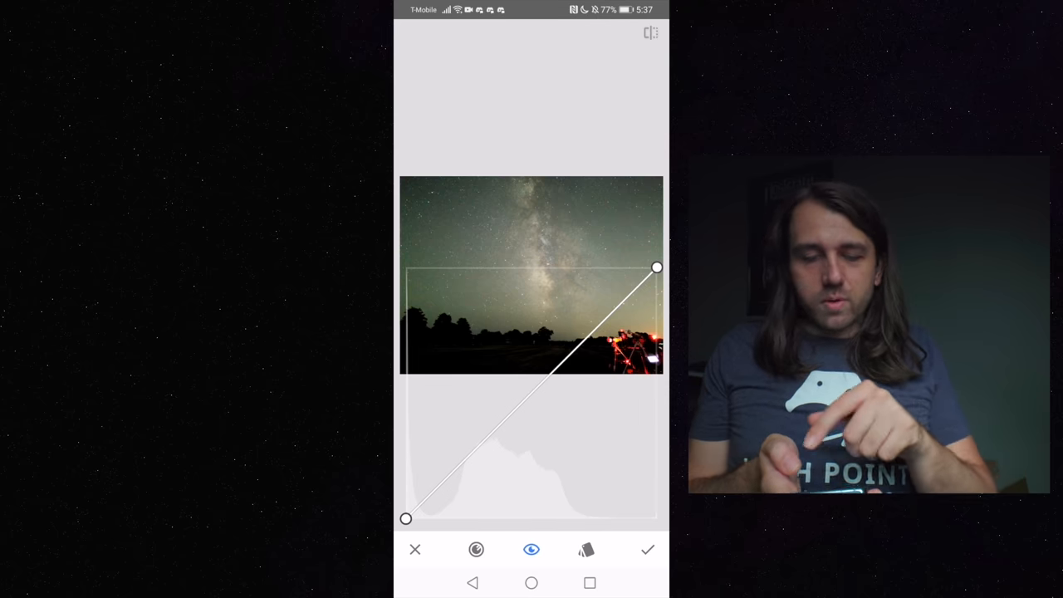
left_click(476, 549)
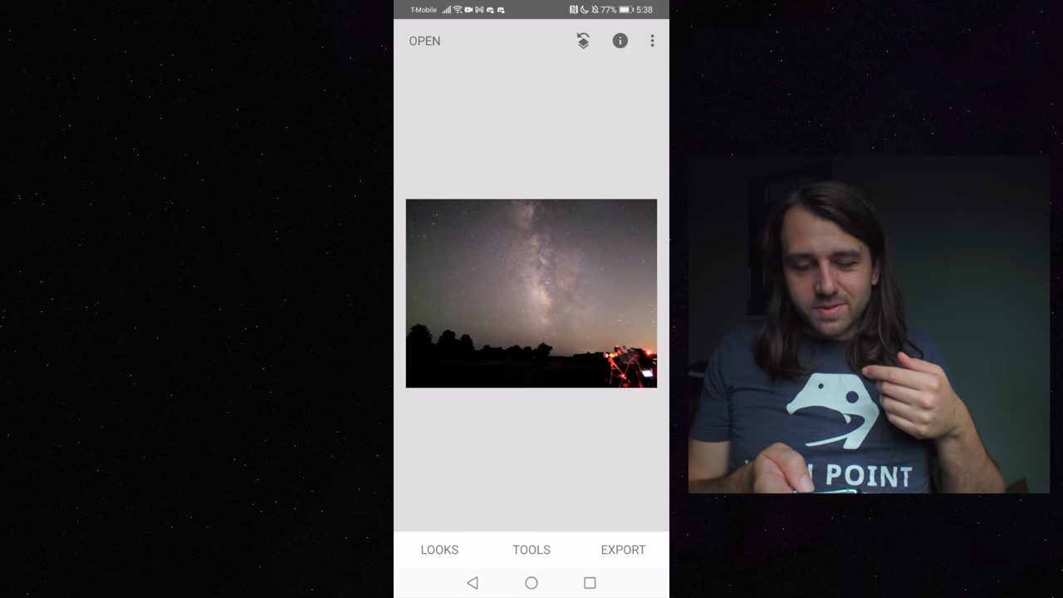
left_click(623, 550)
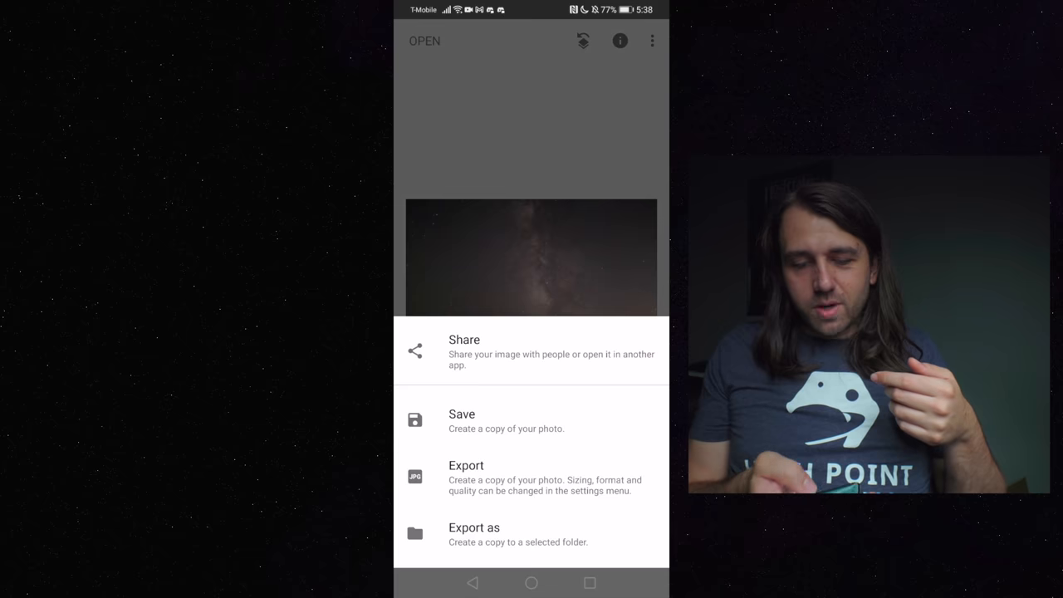
left_click(462, 421)
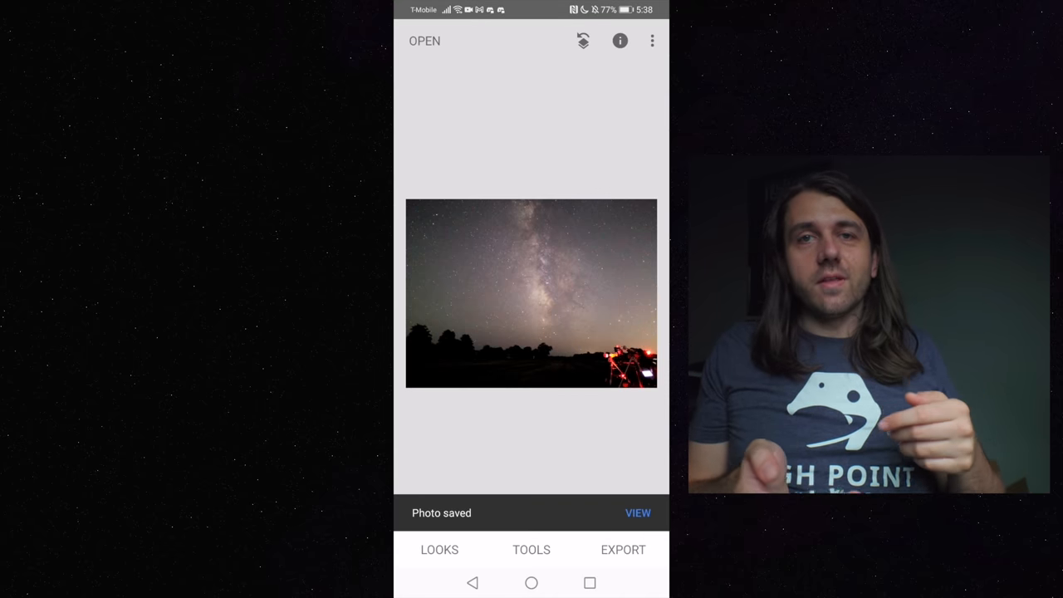